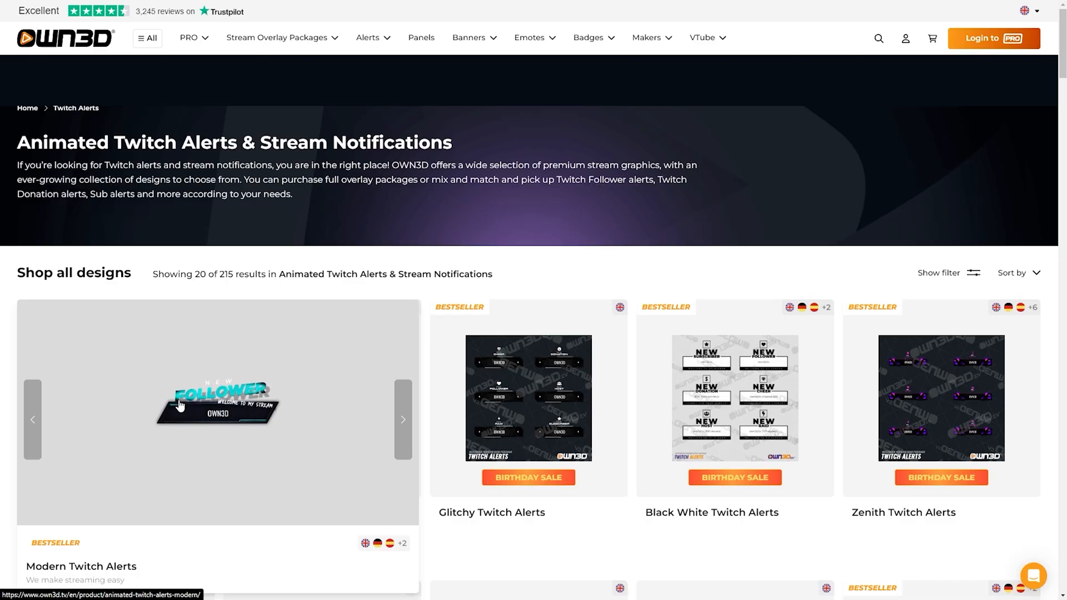
Open OBS Settings from the Controls dock and scroll the General page to the snapping options
click(421, 37)
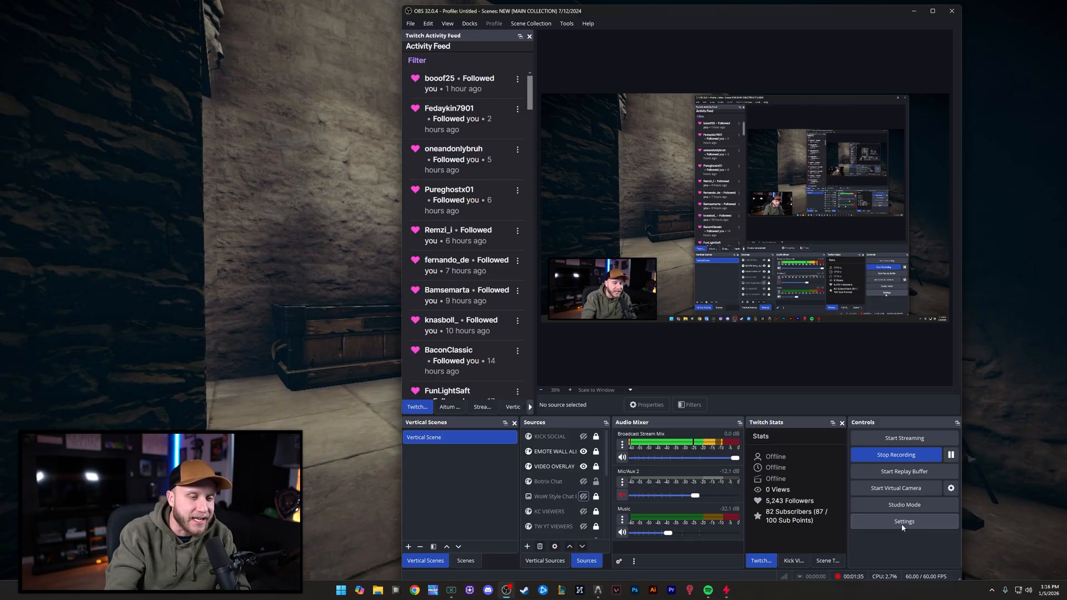
click(903, 521)
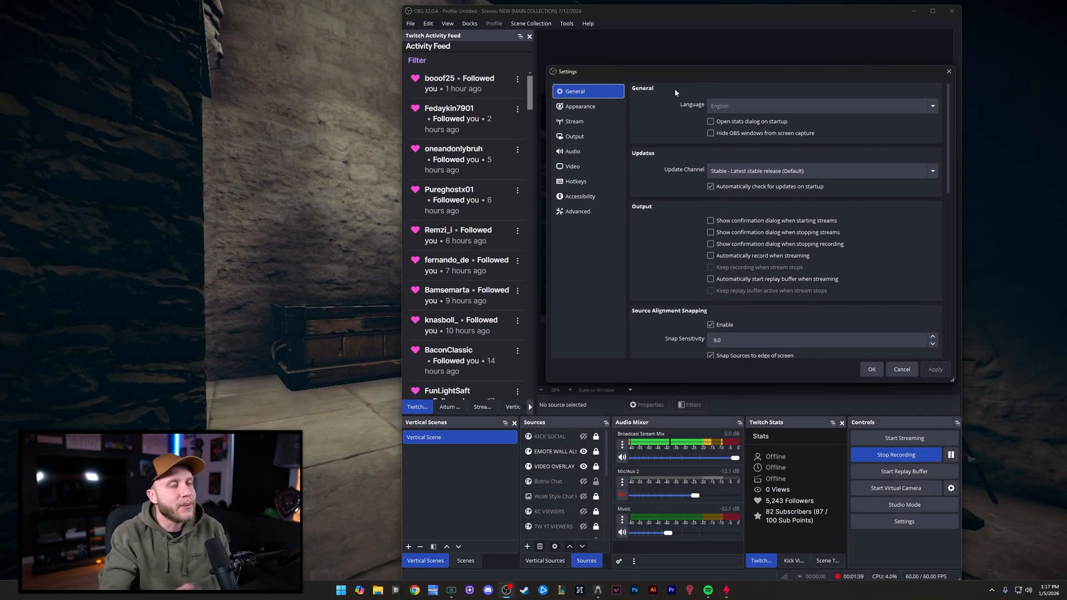
mouse_move(949, 122)
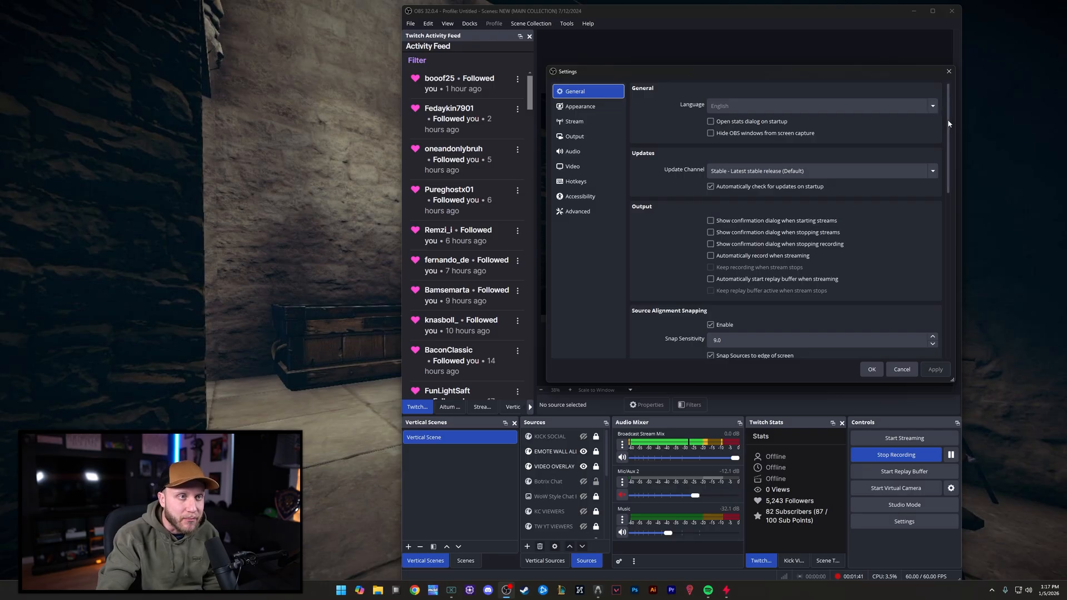
scroll(down, 3)
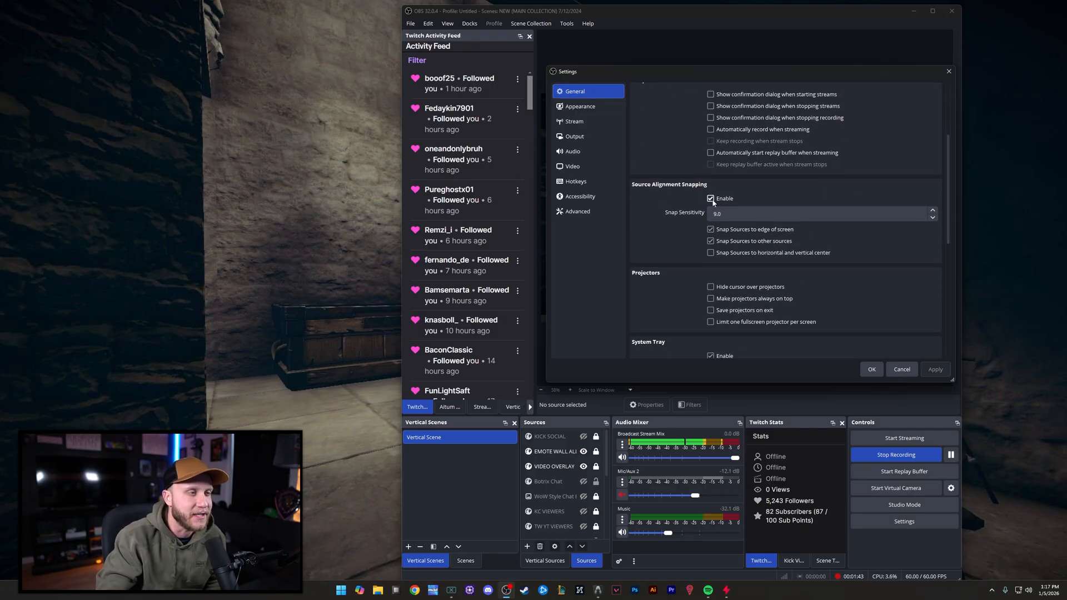
mouse_move(698, 76)
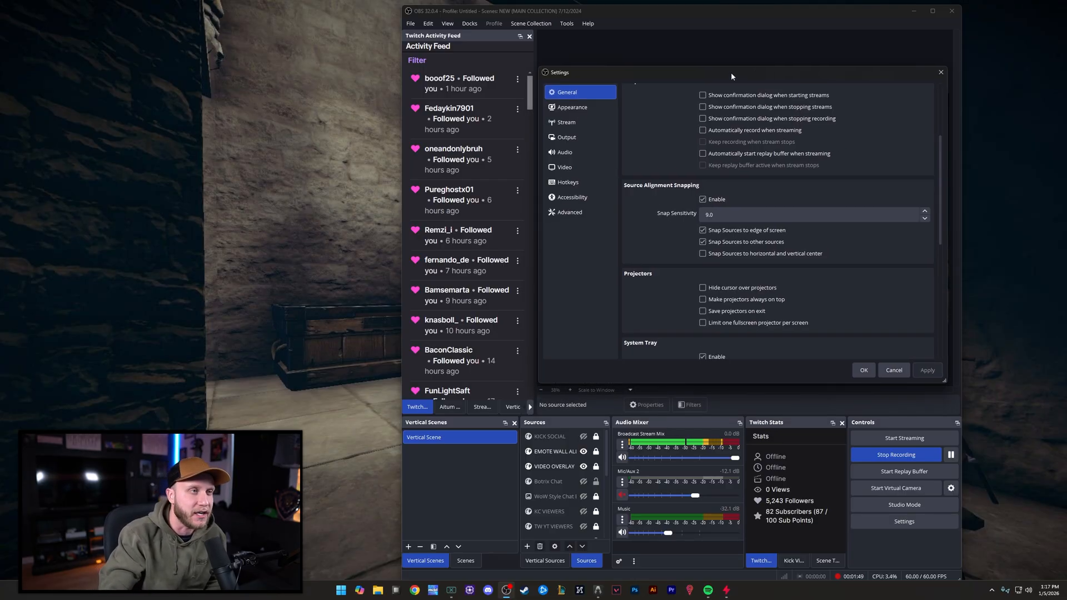
Review the Appearance and Stream pages, then view Output's streaming encoder settings
click(572, 107)
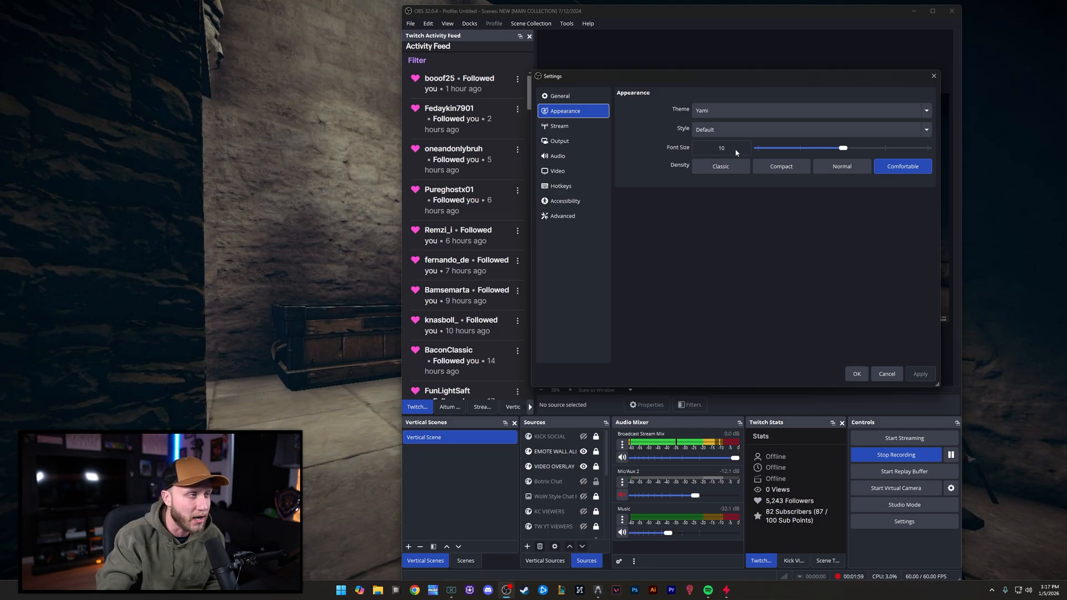
click(558, 126)
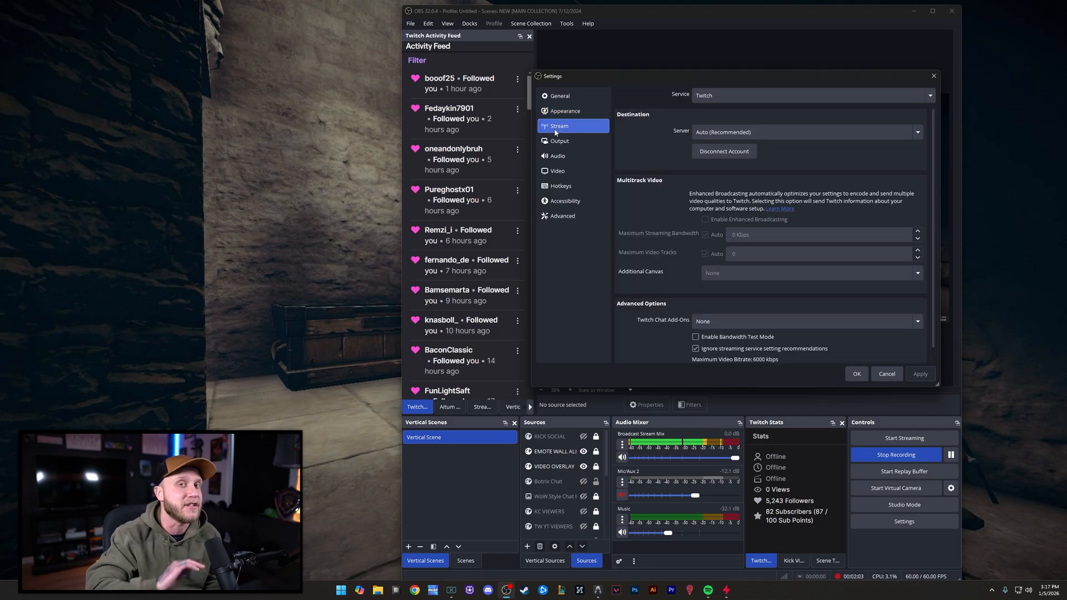
click(559, 140)
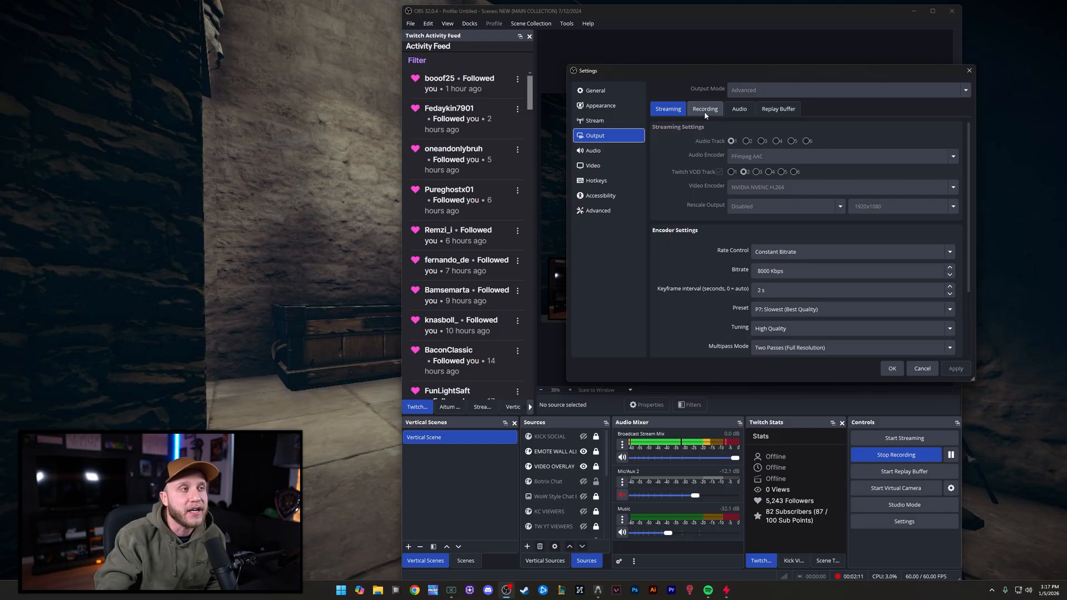
Show the Recording output tab down to its MP4, NVENC H.264, Constant QP 16 encoder settings
click(704, 109)
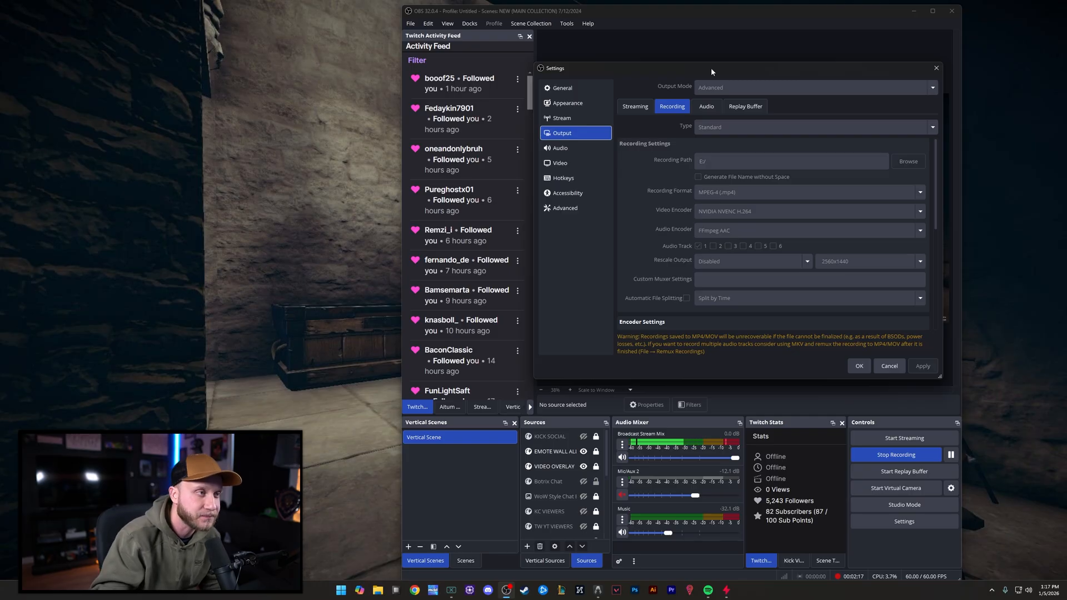
mouse_move(913, 169)
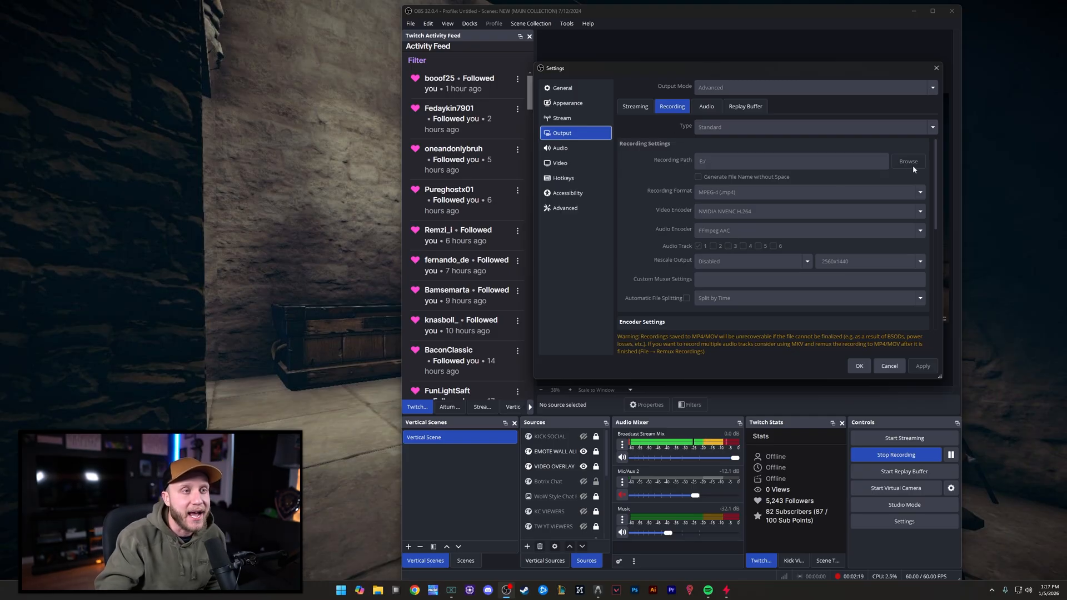
mouse_move(909, 171)
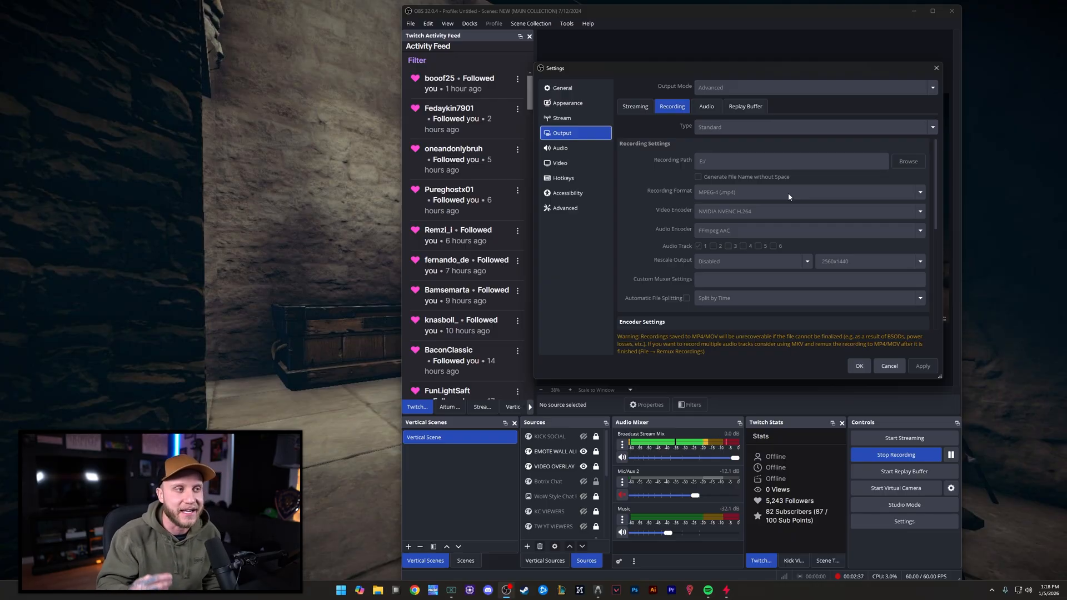
mouse_move(710, 222)
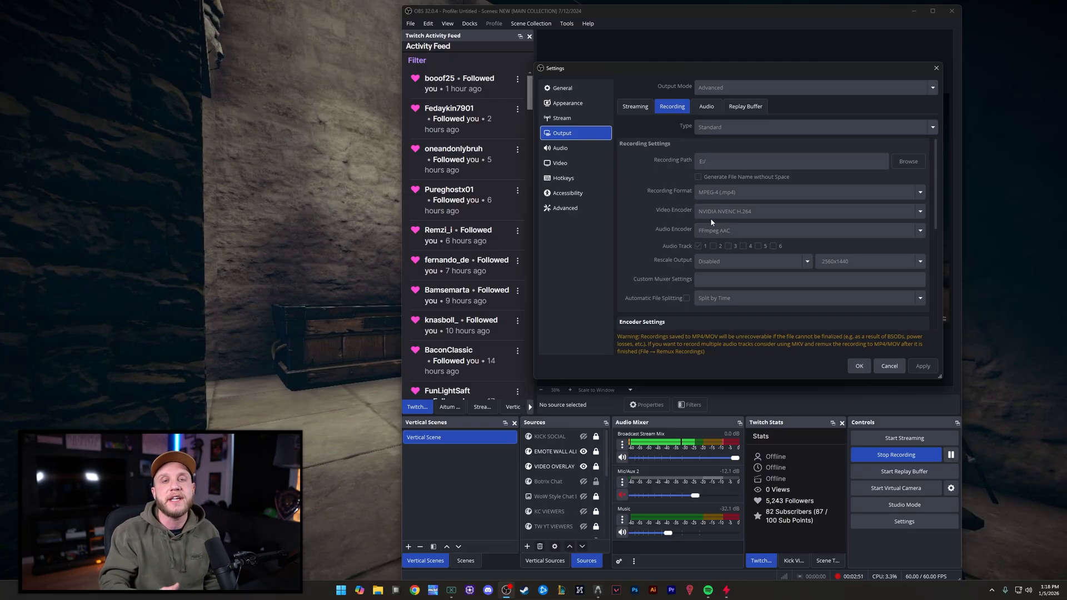
mouse_move(922, 228)
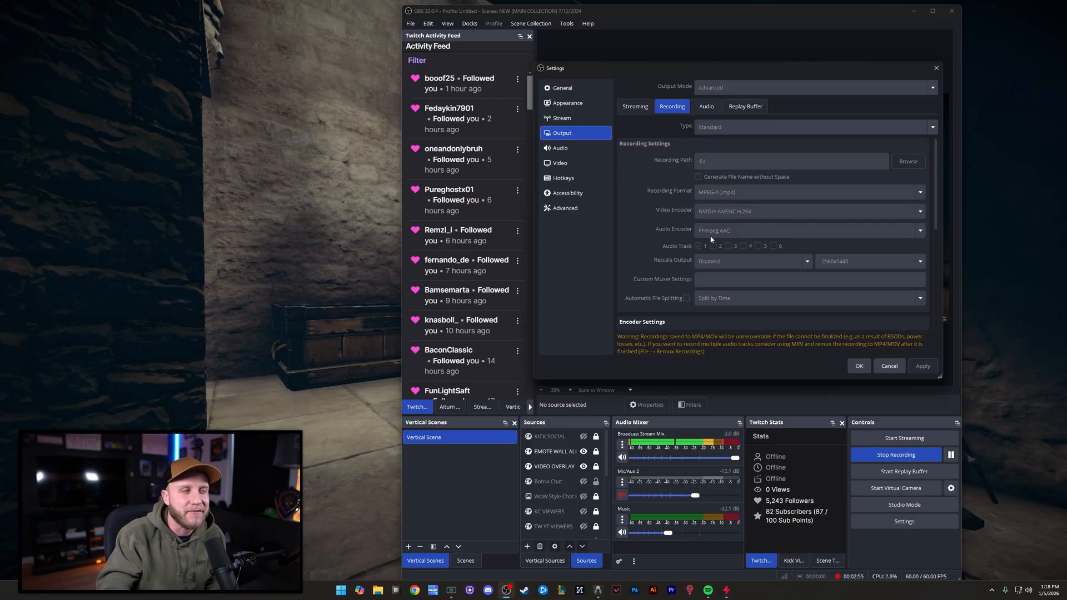
mouse_move(690, 263)
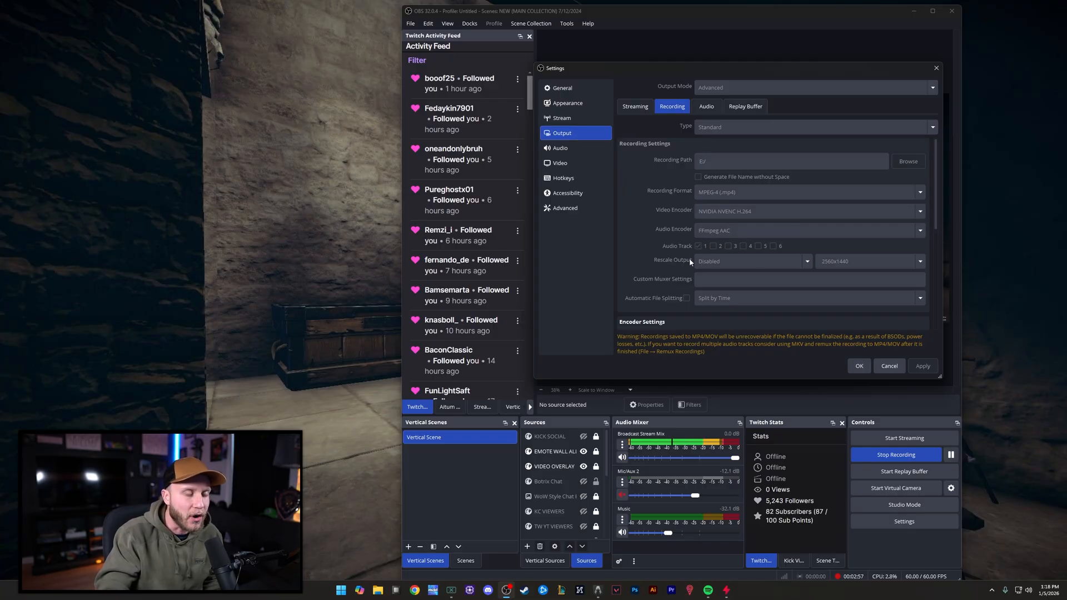
mouse_move(692, 254)
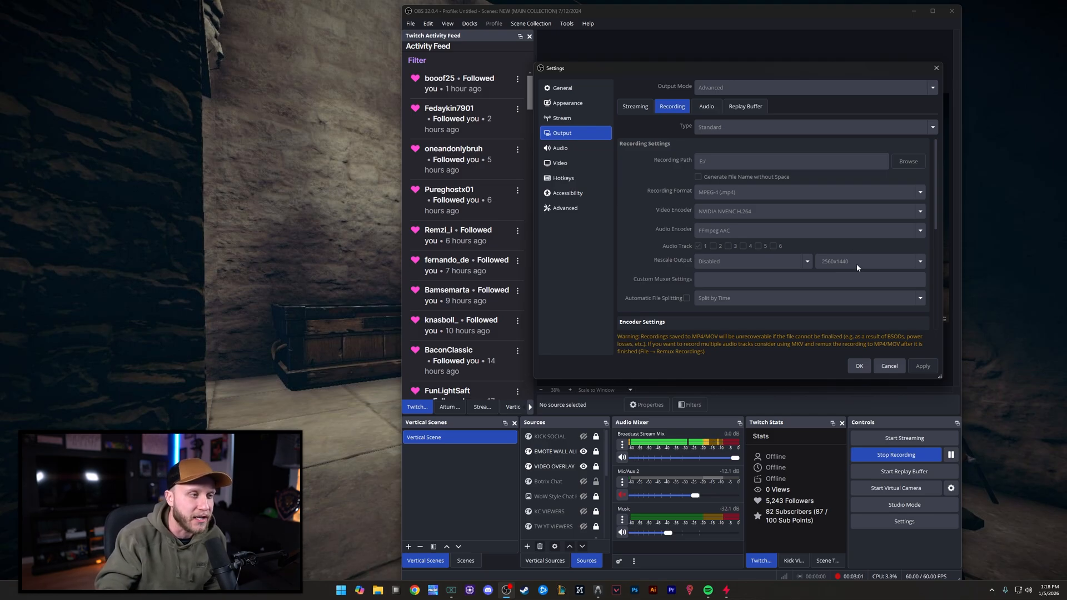
mouse_move(716, 270)
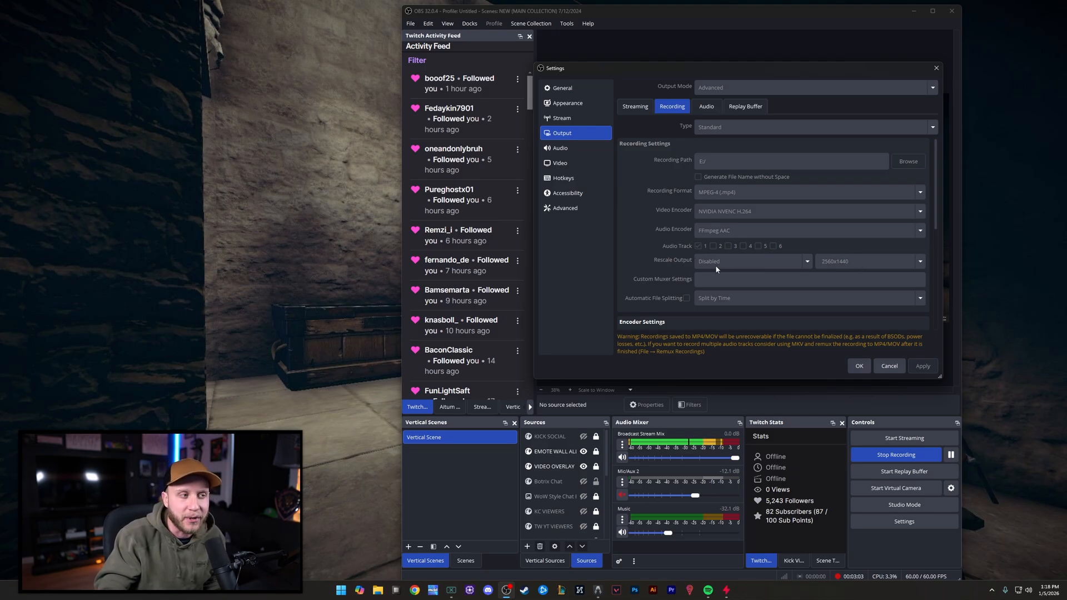
scroll(down, 3)
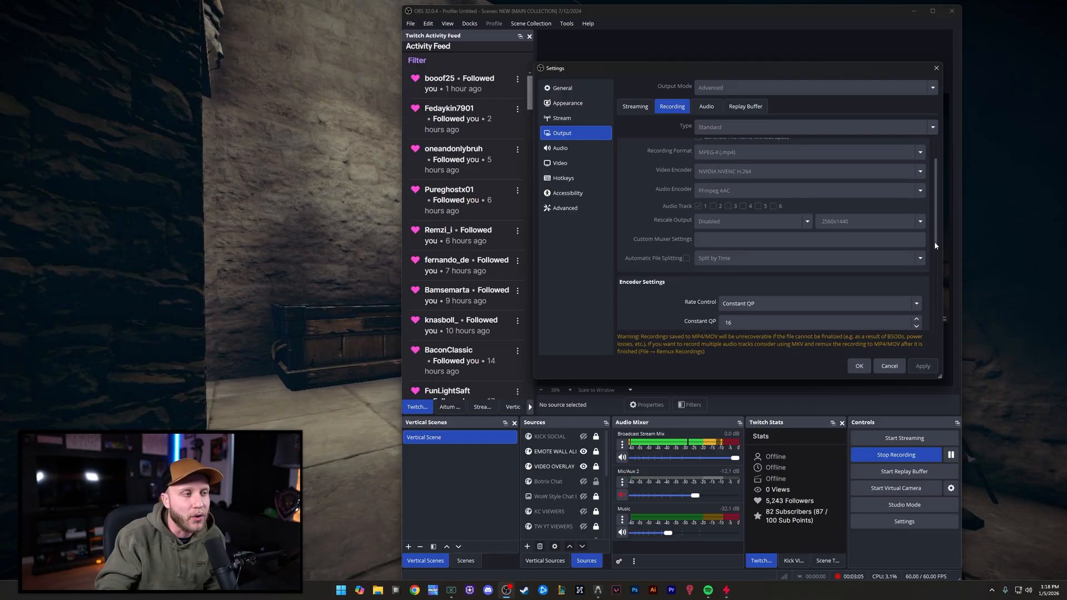
scroll(down, 3)
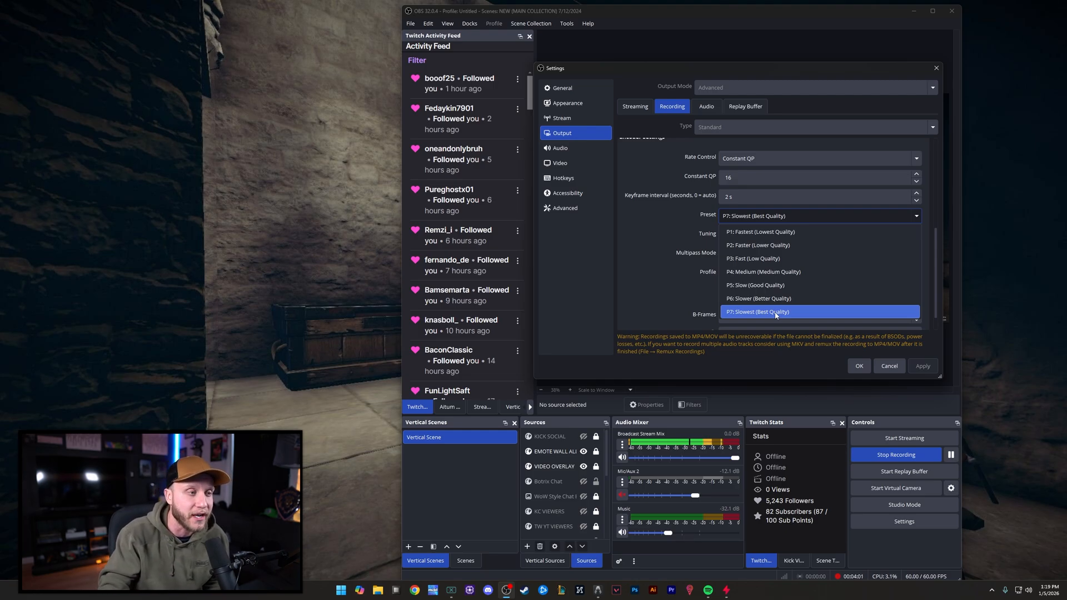
mouse_move(742, 286)
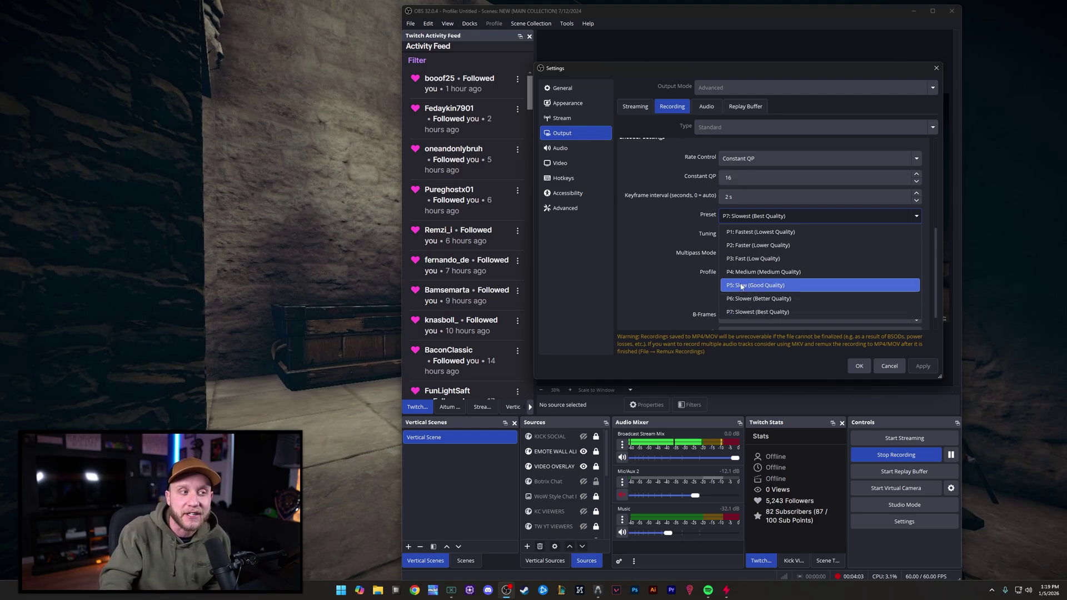
mouse_move(754, 291)
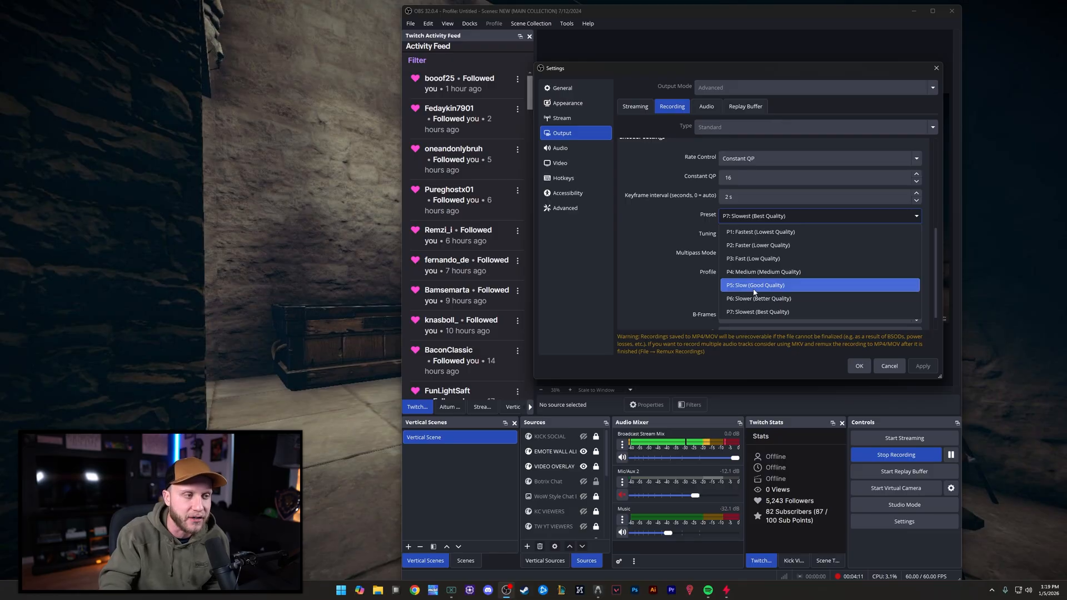
mouse_move(734, 289)
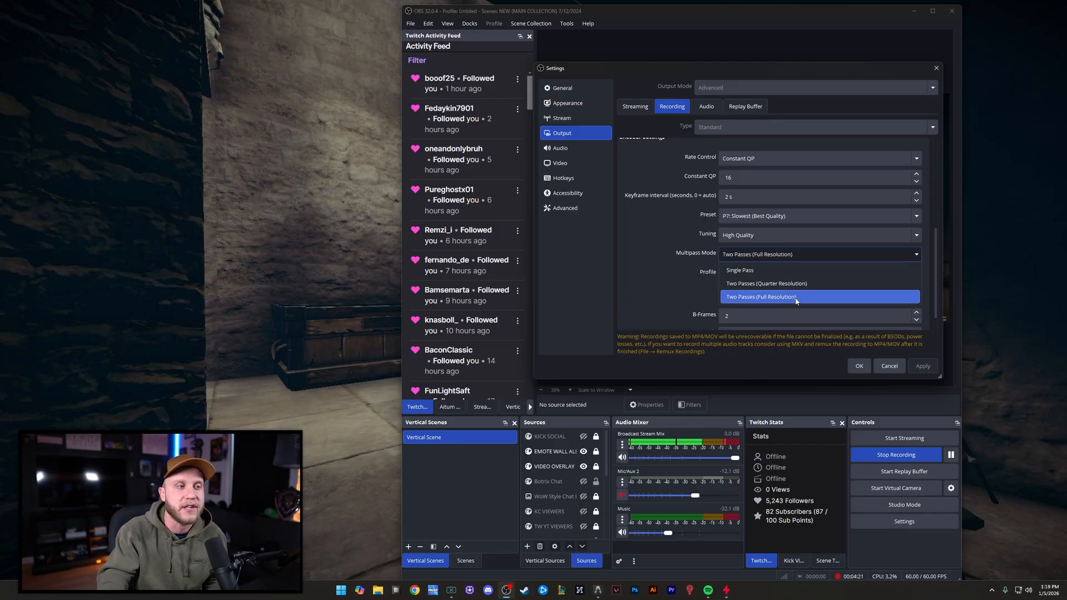
mouse_move(816, 283)
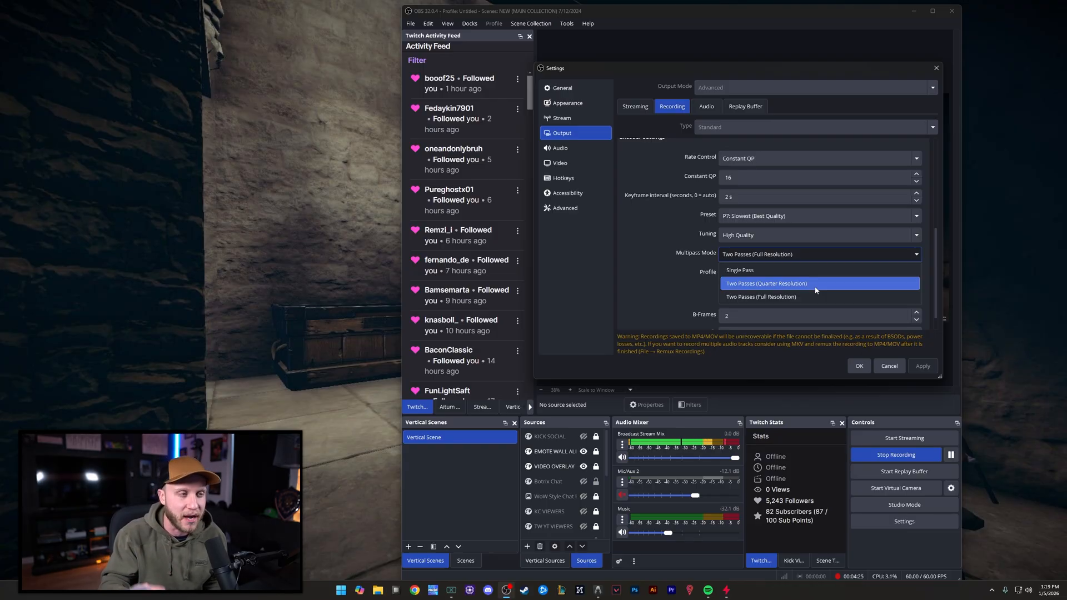
mouse_move(786, 287)
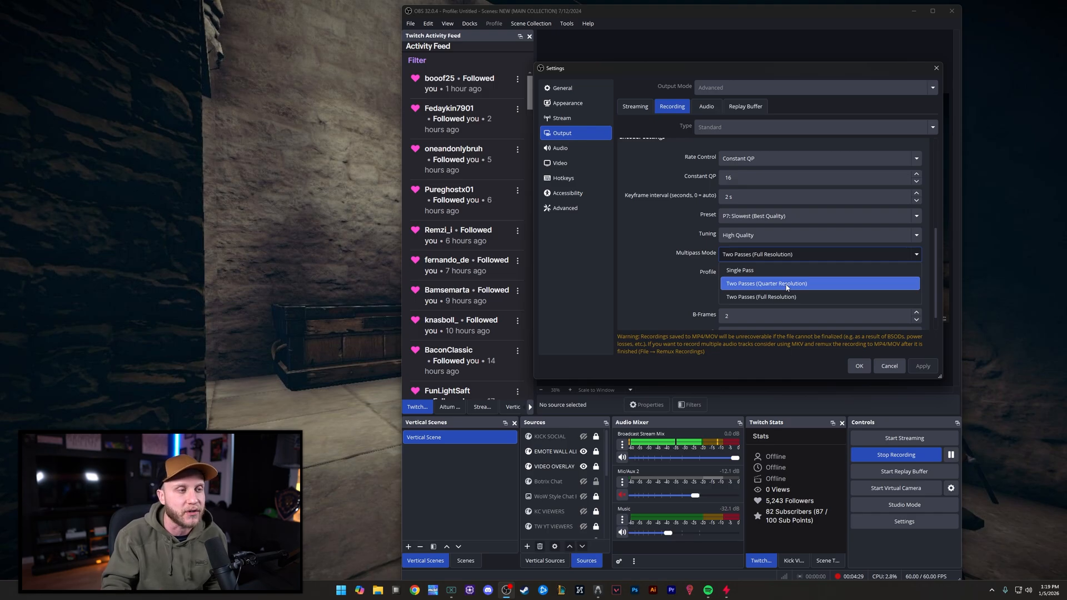
Keep two-pass full-resolution multipass, then move to the Audio page's 48 kHz device settings
click(761, 297)
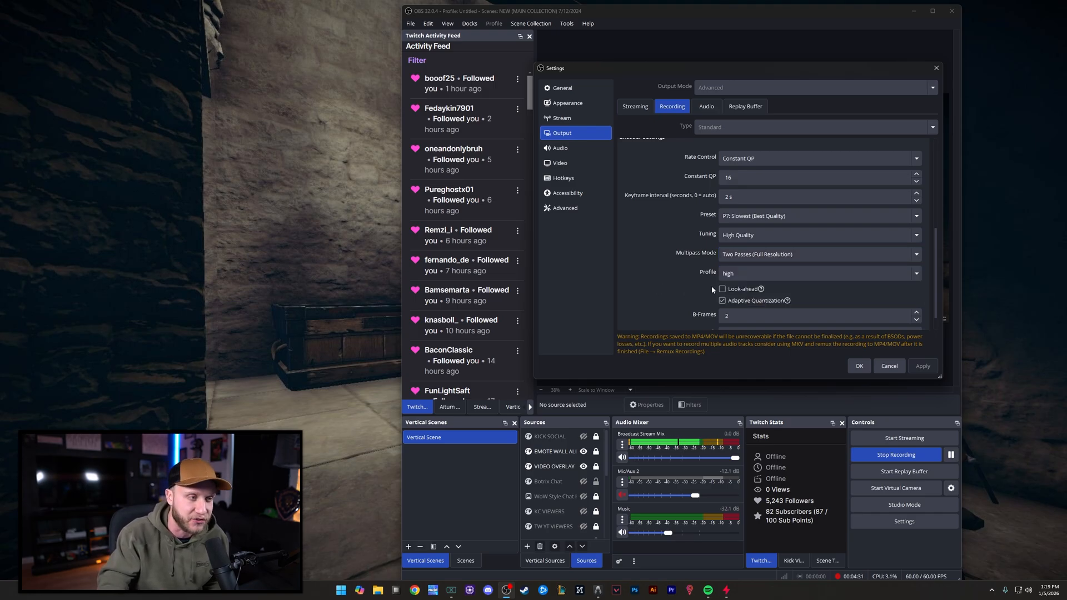
scroll(down, 3)
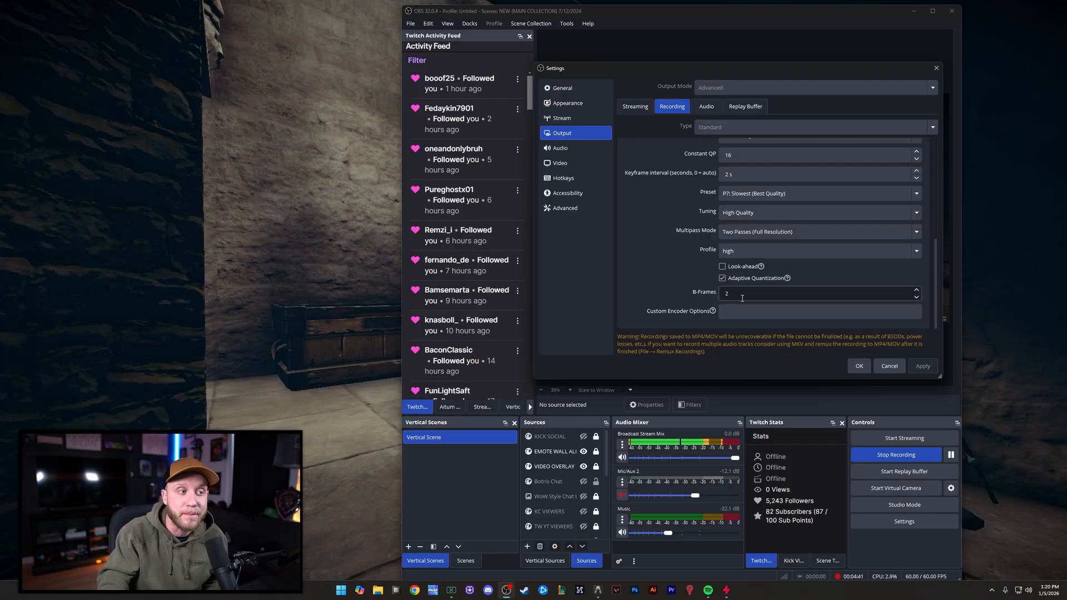
click(560, 147)
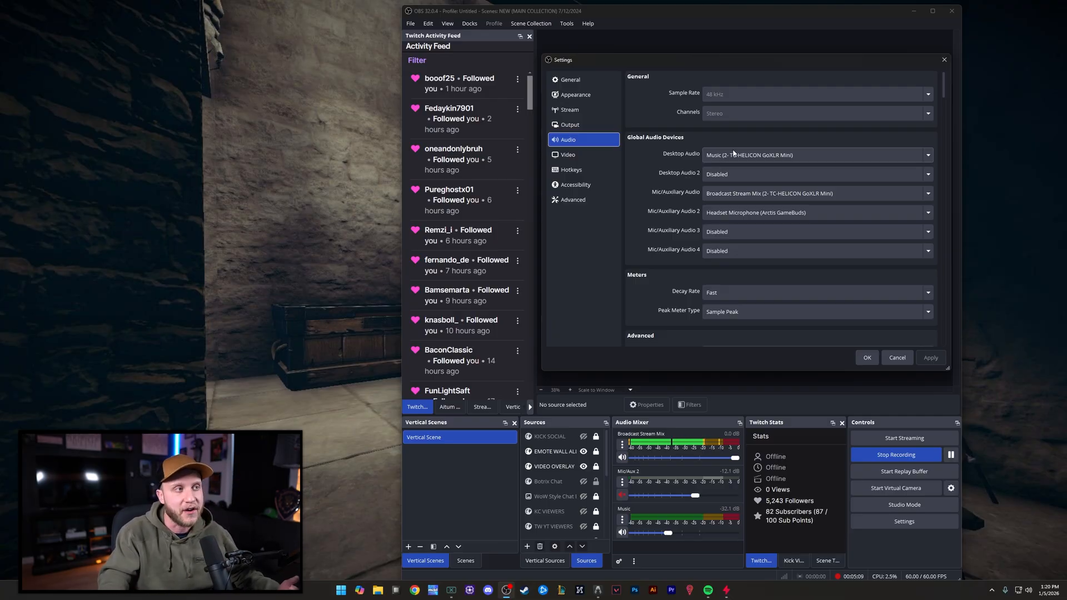
mouse_move(713, 195)
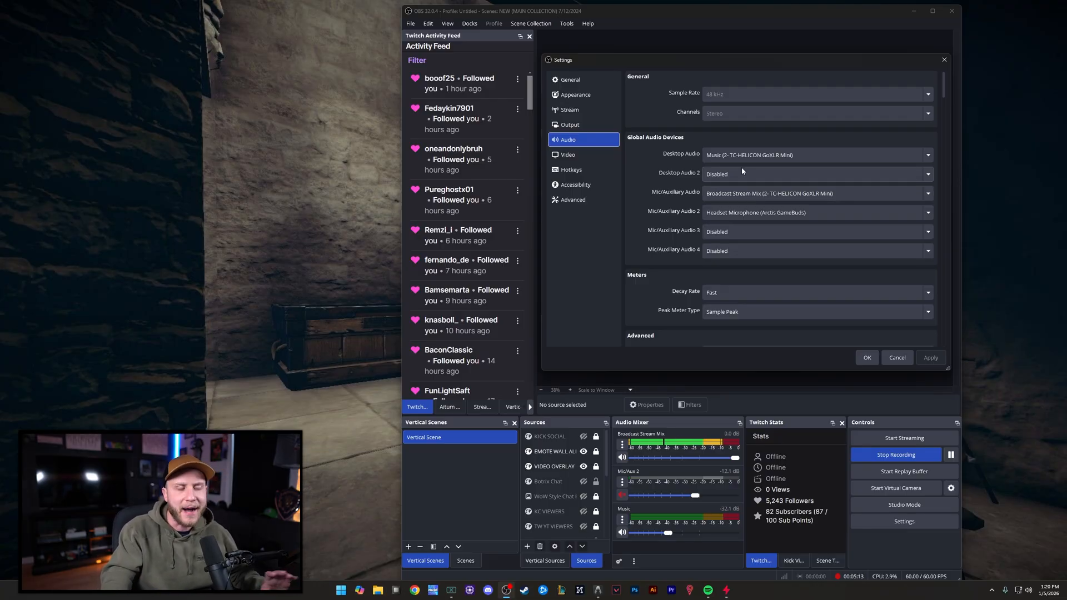
mouse_move(757, 212)
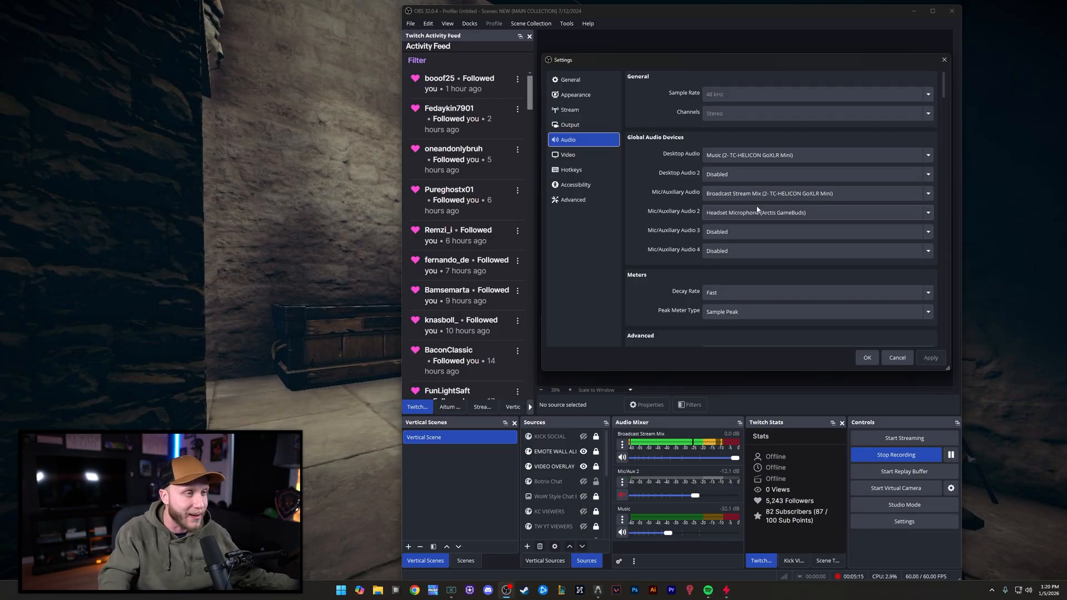
mouse_move(758, 207)
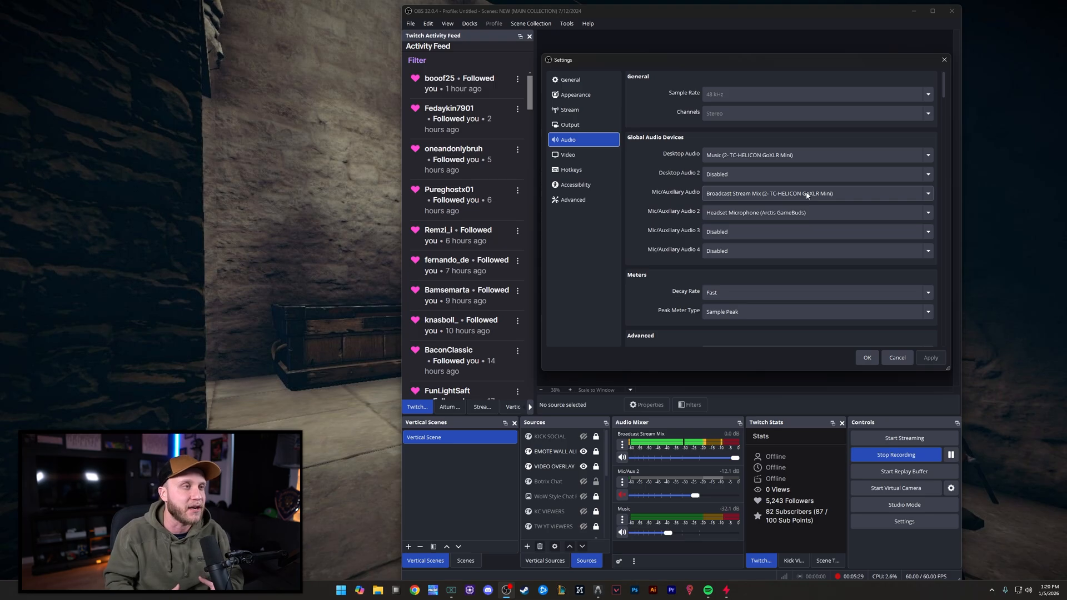
mouse_move(683, 190)
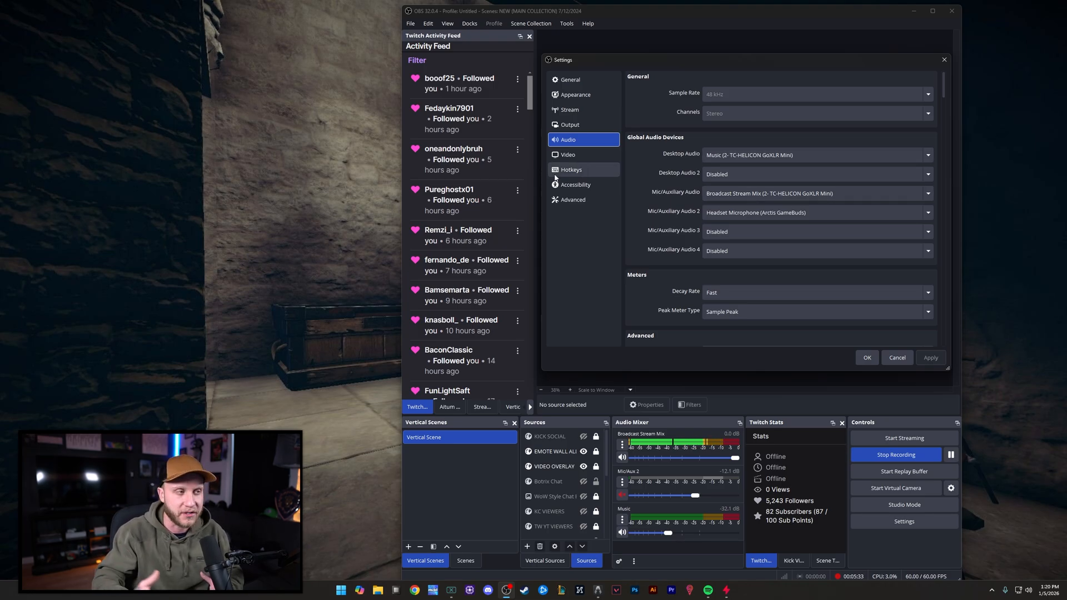
scroll(down, 3)
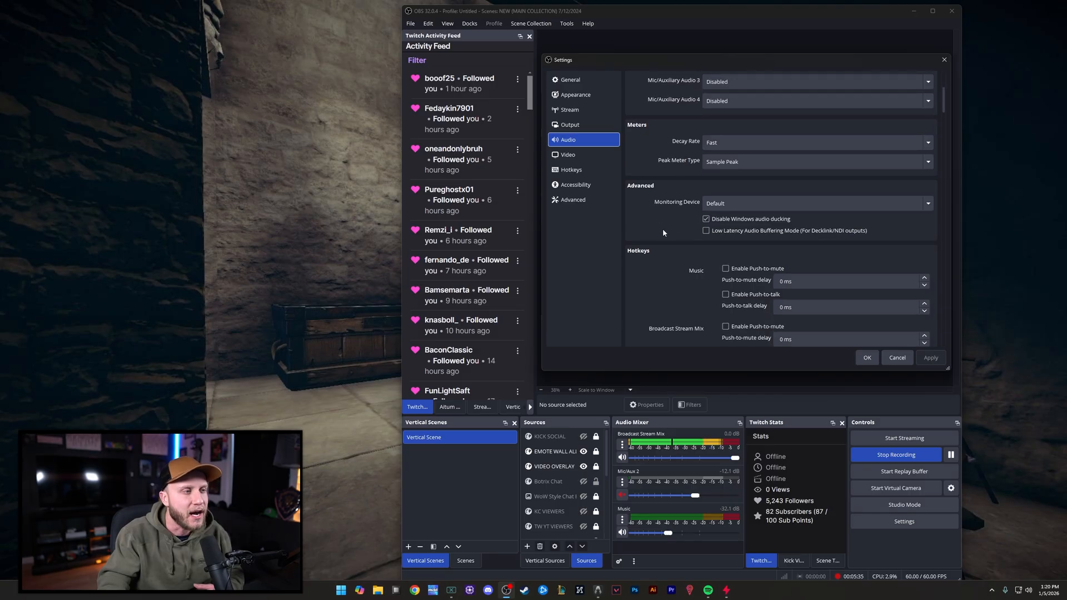
scroll(down, 3)
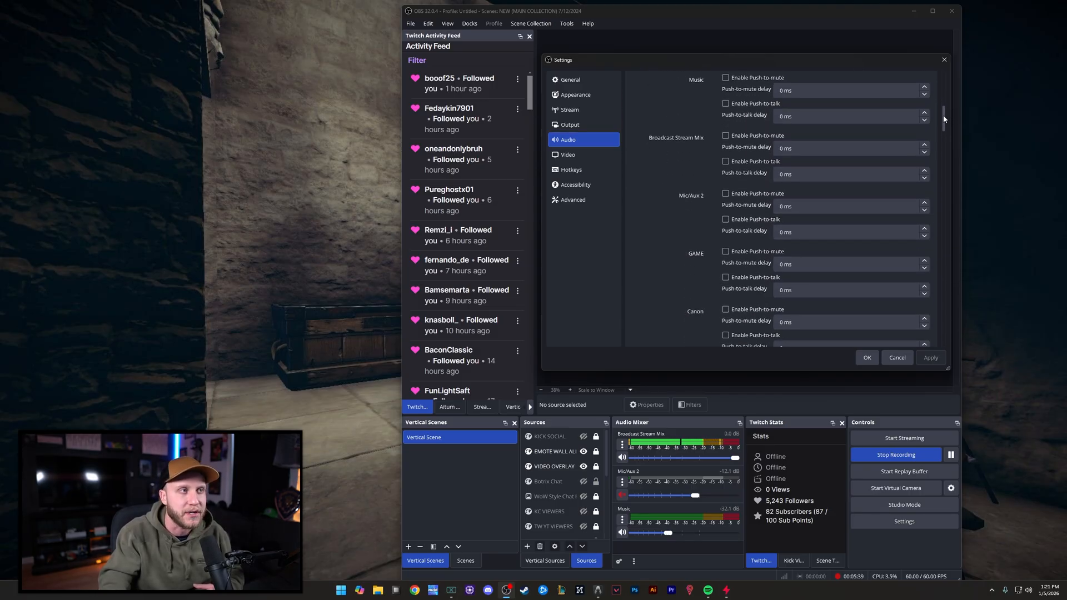
scroll(up, 3)
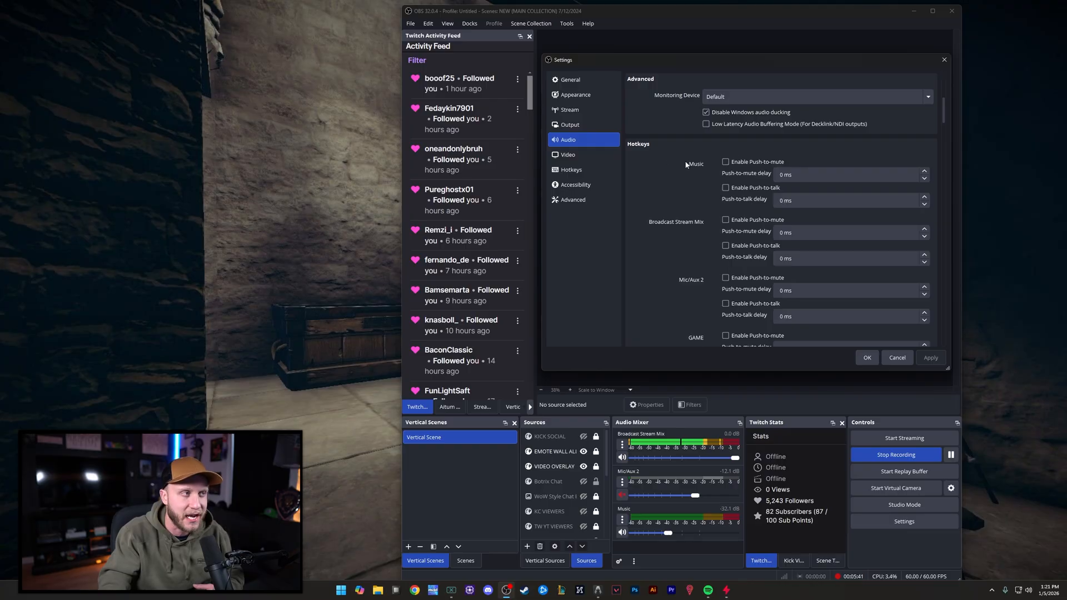
Check 2560x1440 base and output resolution at 60 FPS, then view Hotkeys and Accessibility
click(567, 154)
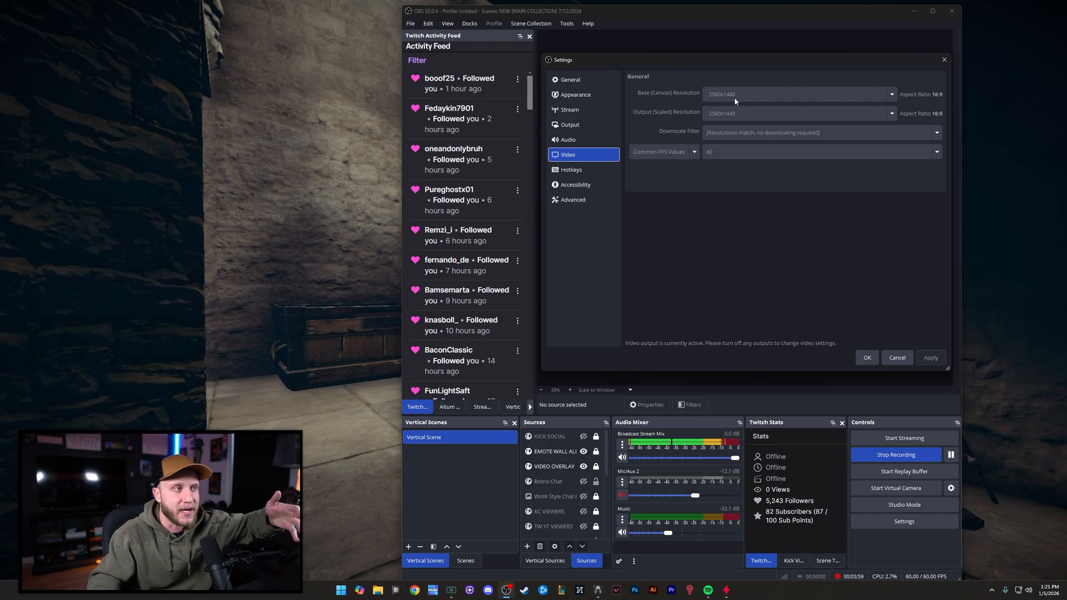
mouse_move(698, 119)
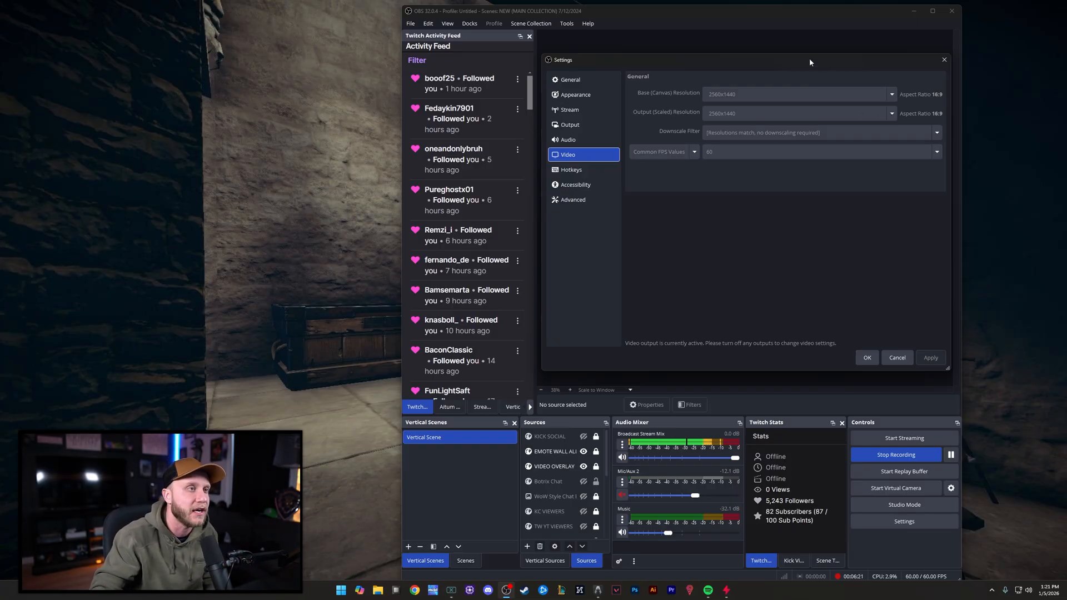
mouse_move(649, 120)
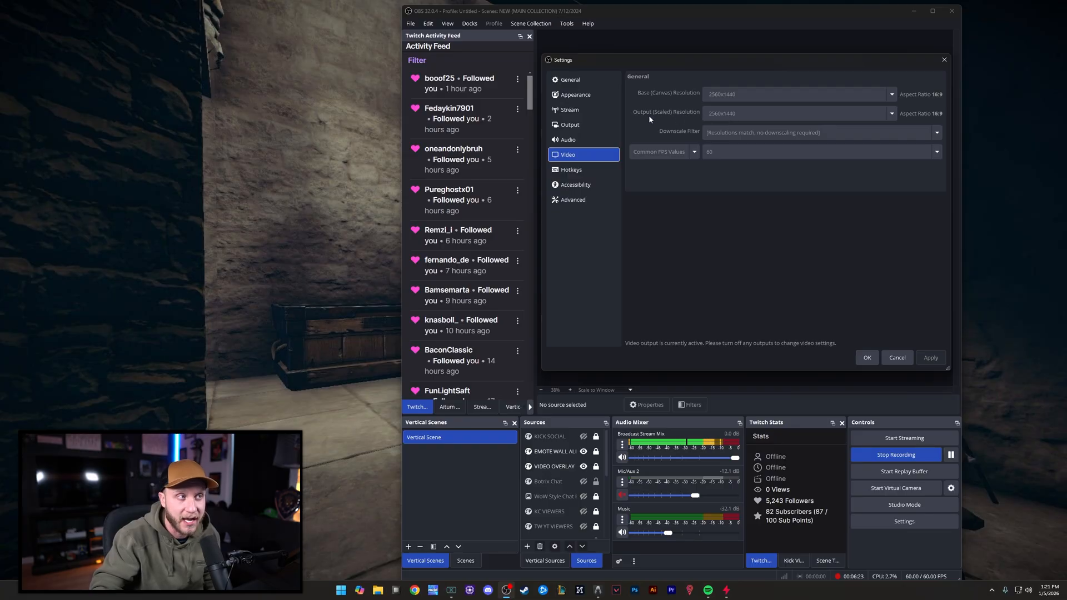
mouse_move(737, 95)
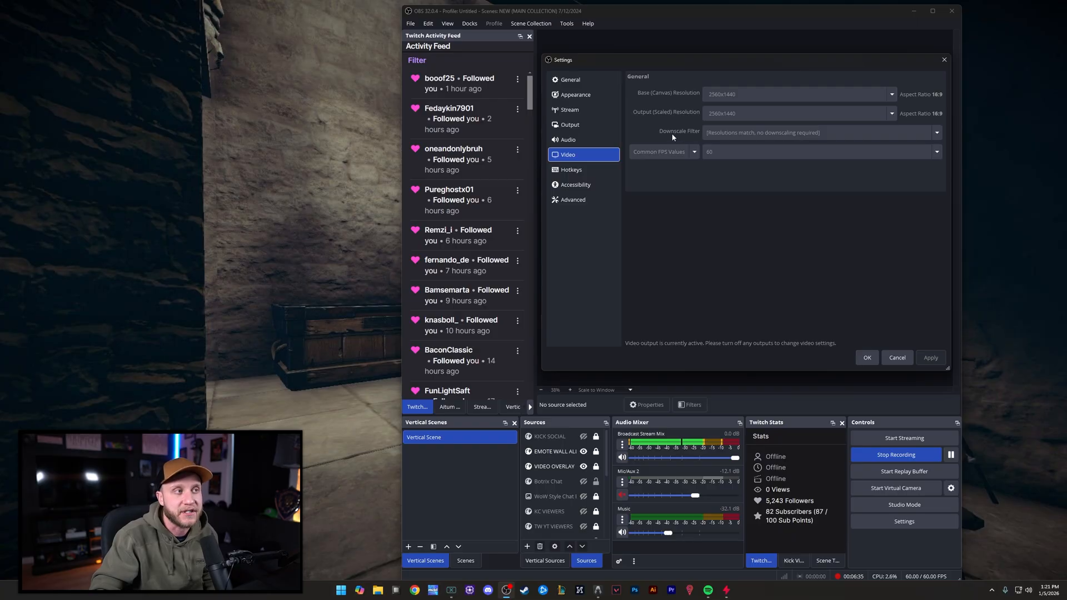
mouse_move(942, 141)
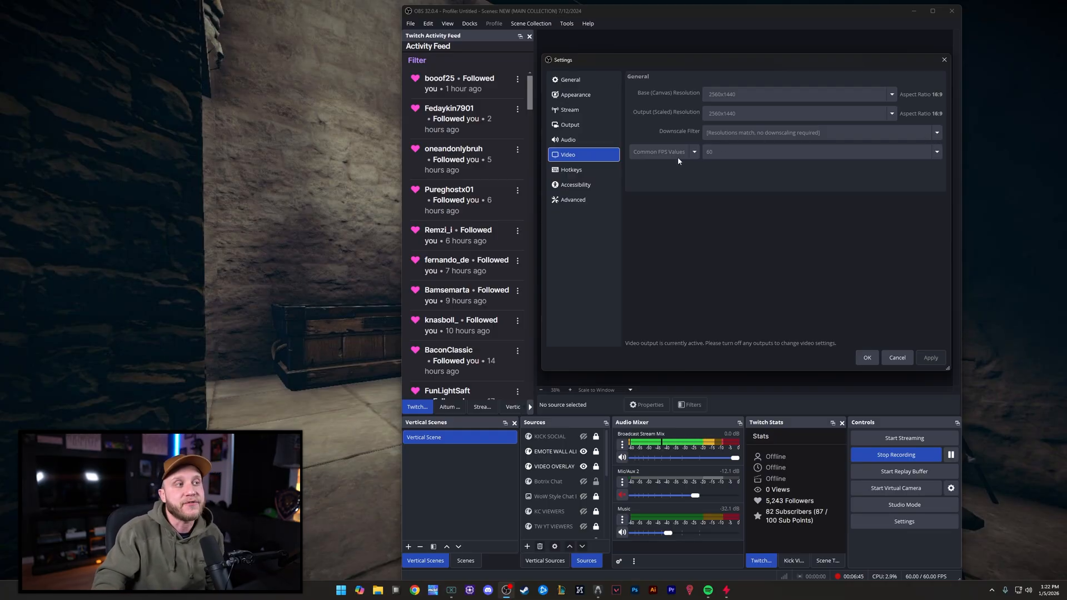
mouse_move(900, 167)
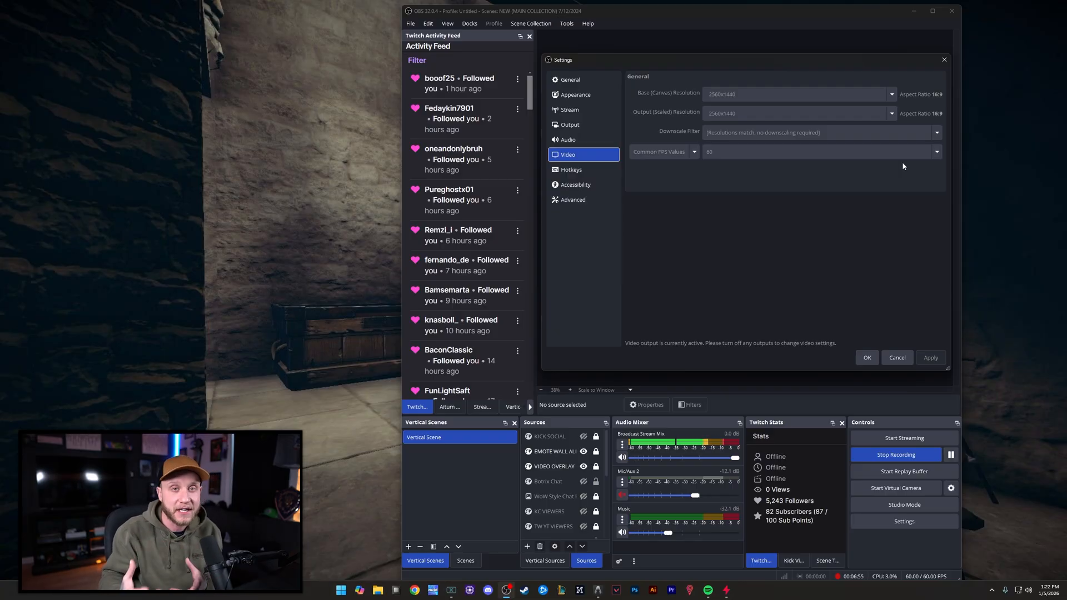
mouse_move(621, 170)
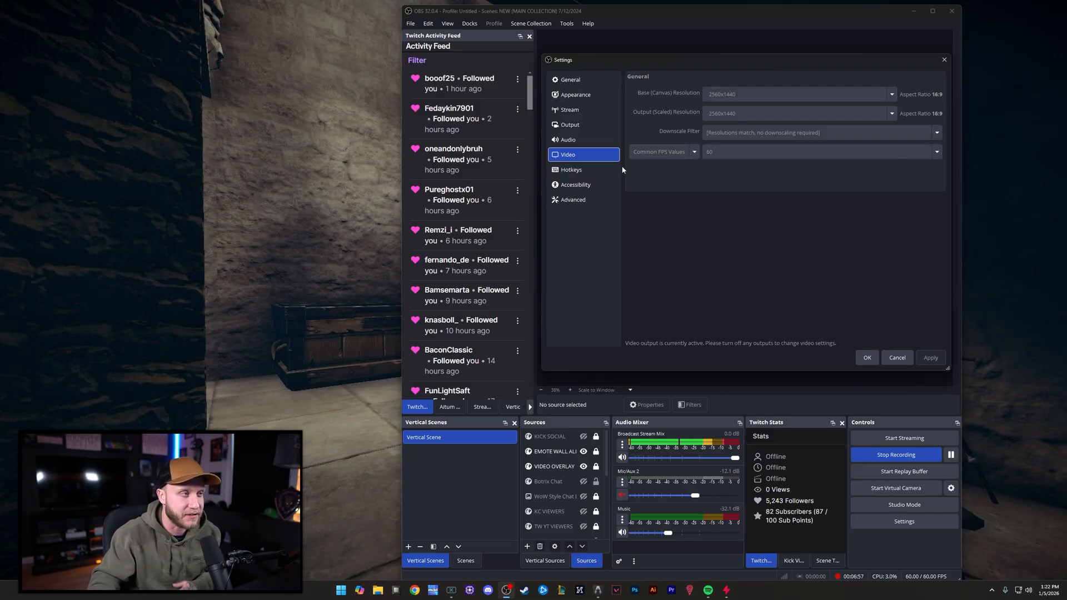
click(571, 170)
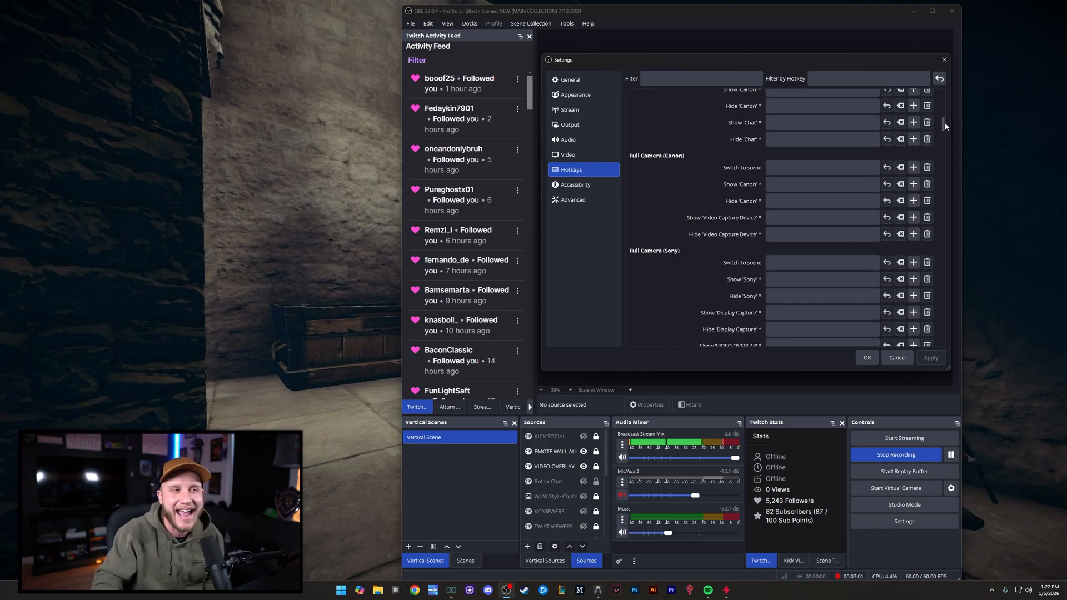
click(575, 184)
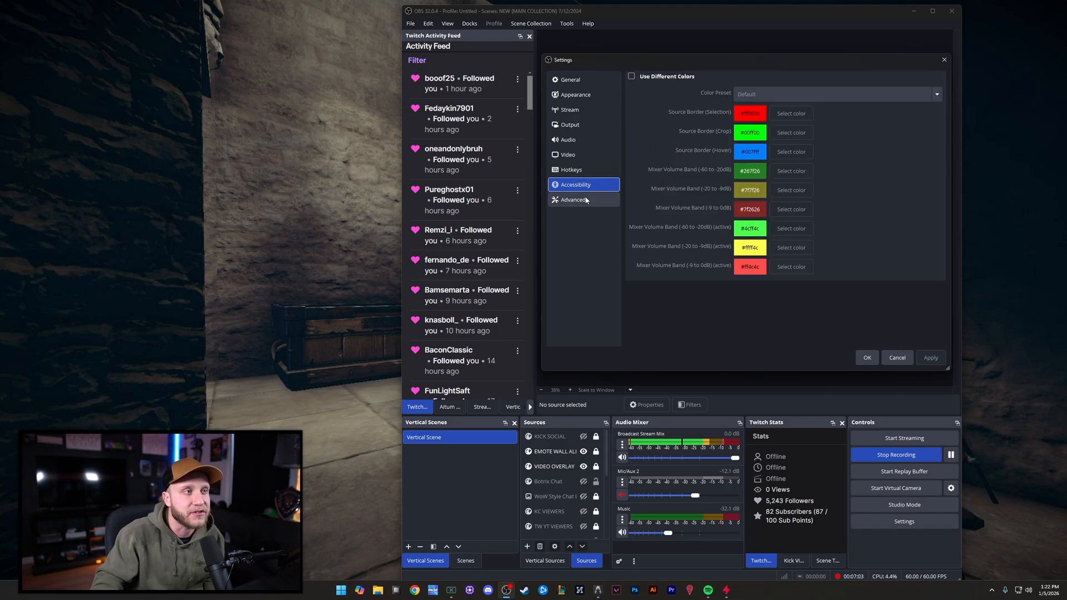
On the Advanced page, toggle 'Automatically remux to mp4' on and leave it unchecked
click(573, 199)
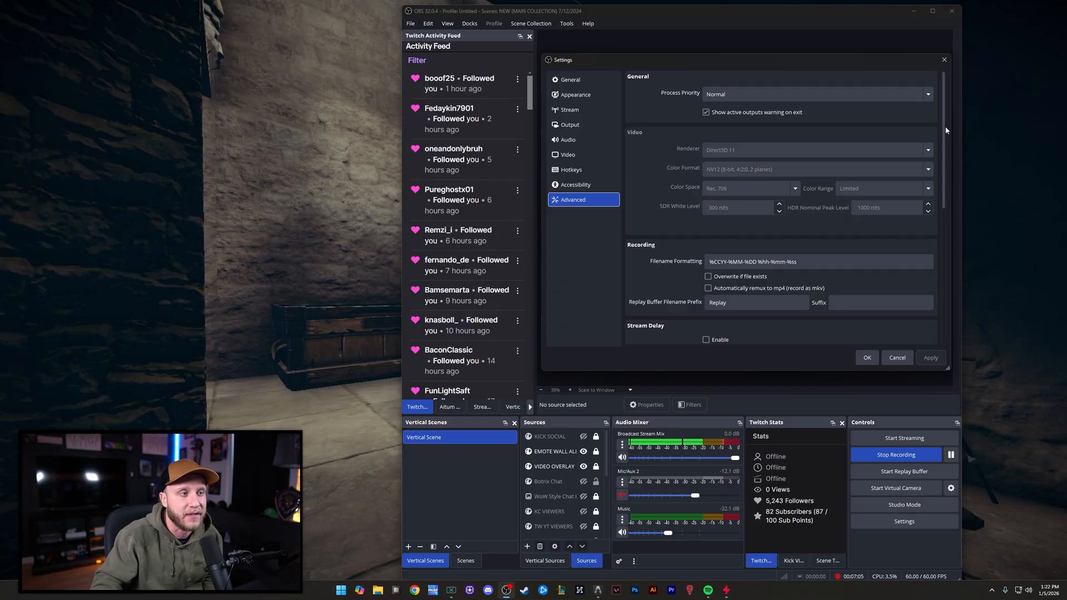
scroll(down, 3)
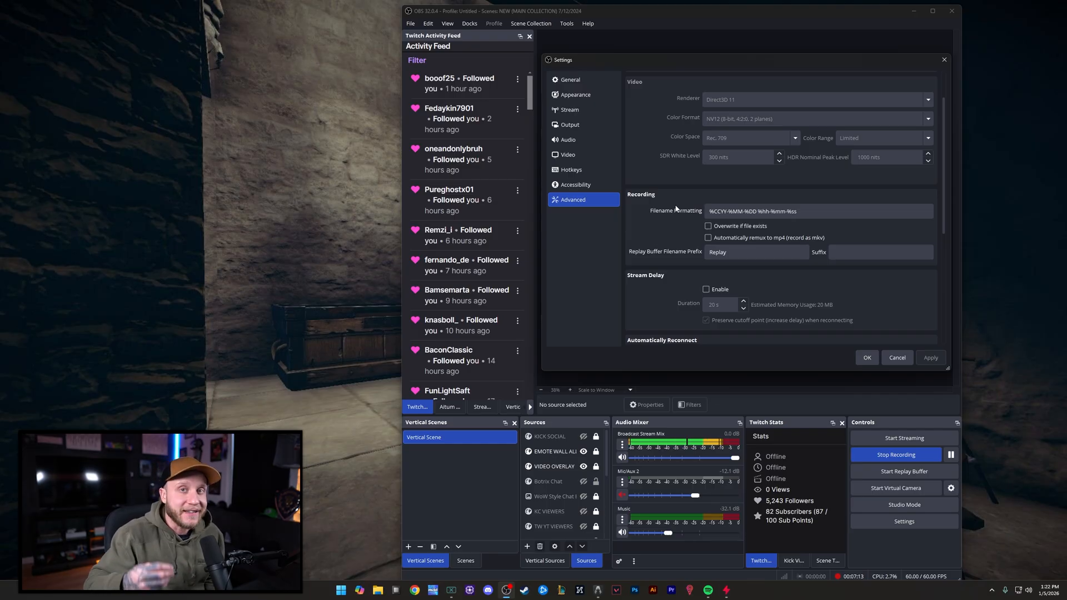
mouse_move(674, 230)
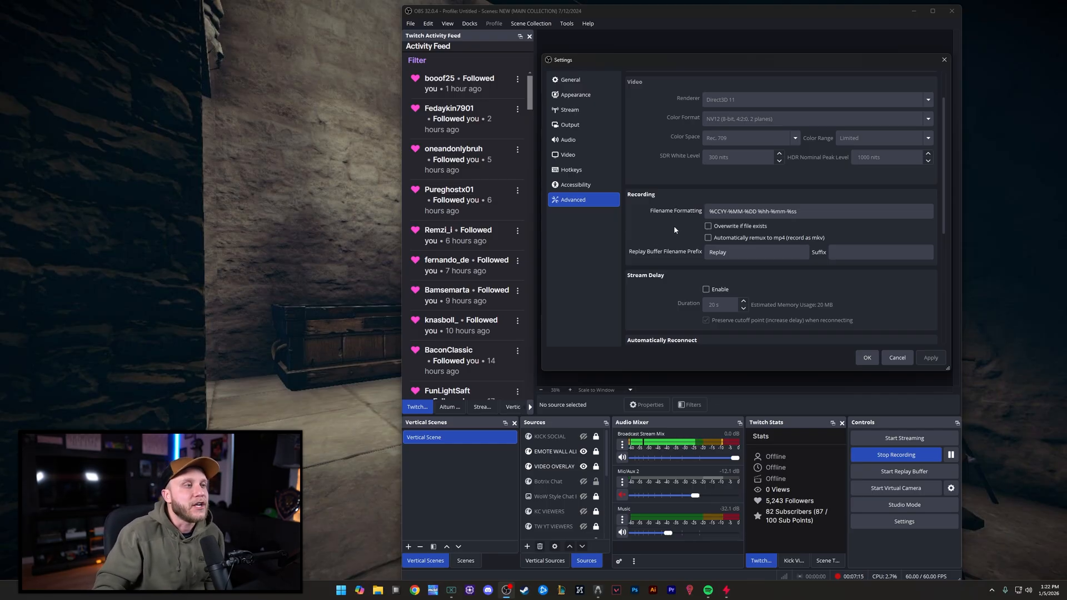
mouse_move(752, 242)
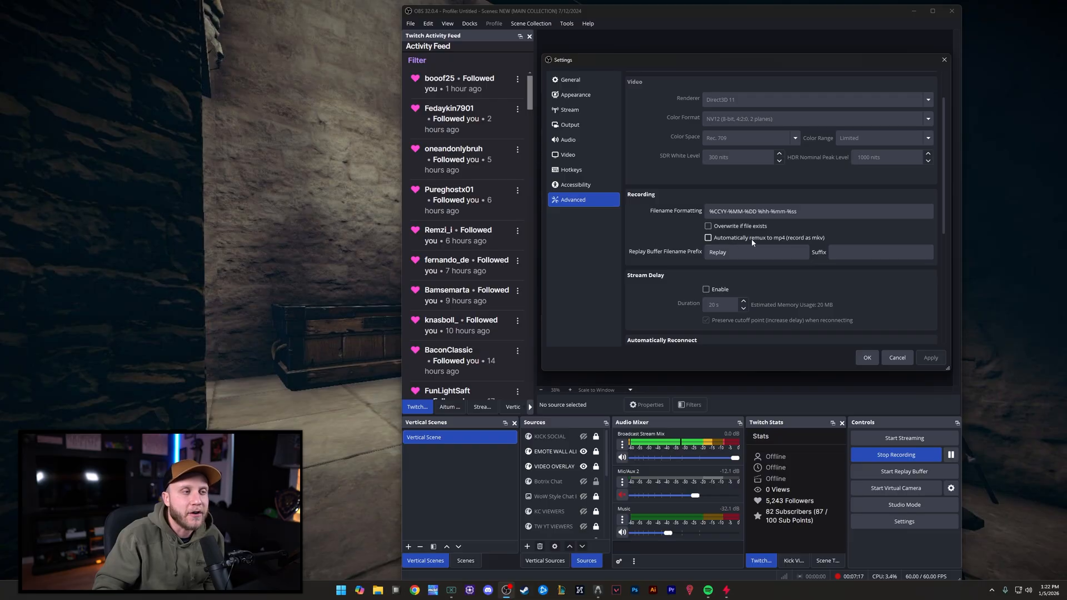
click(708, 237)
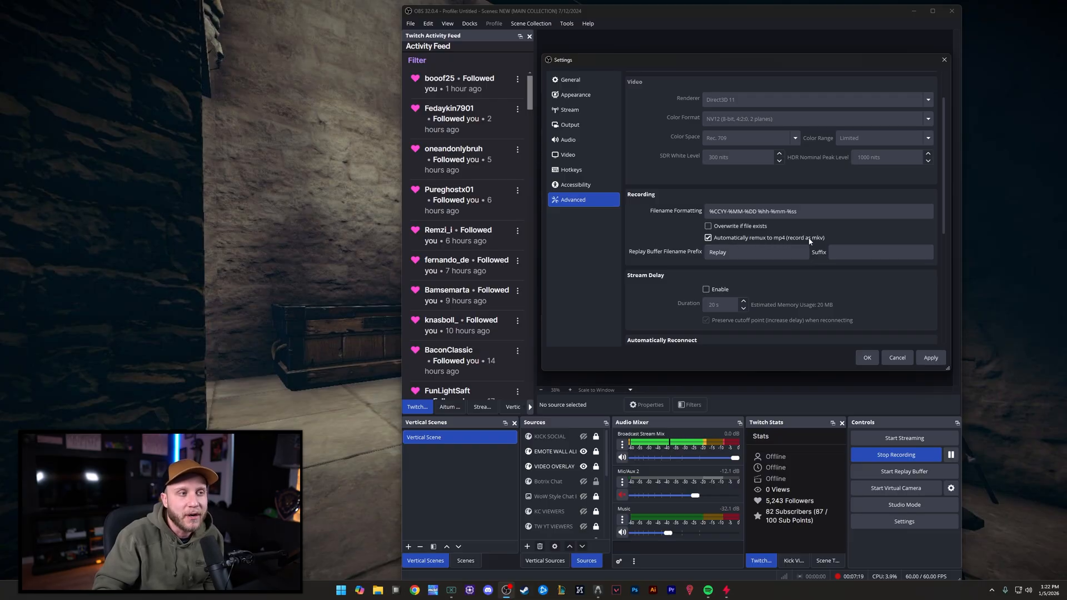
click(708, 237)
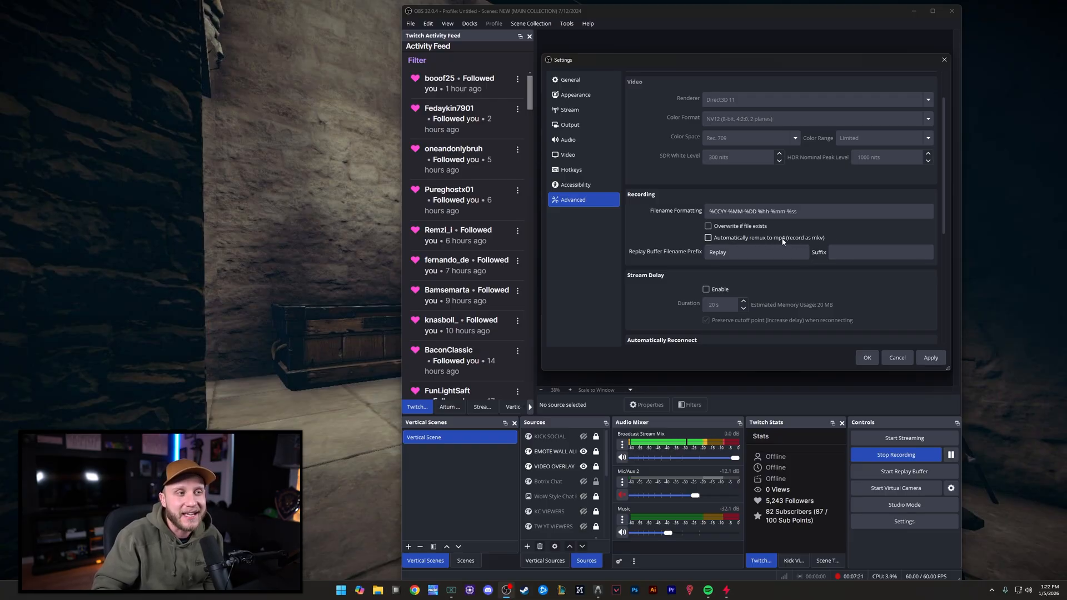